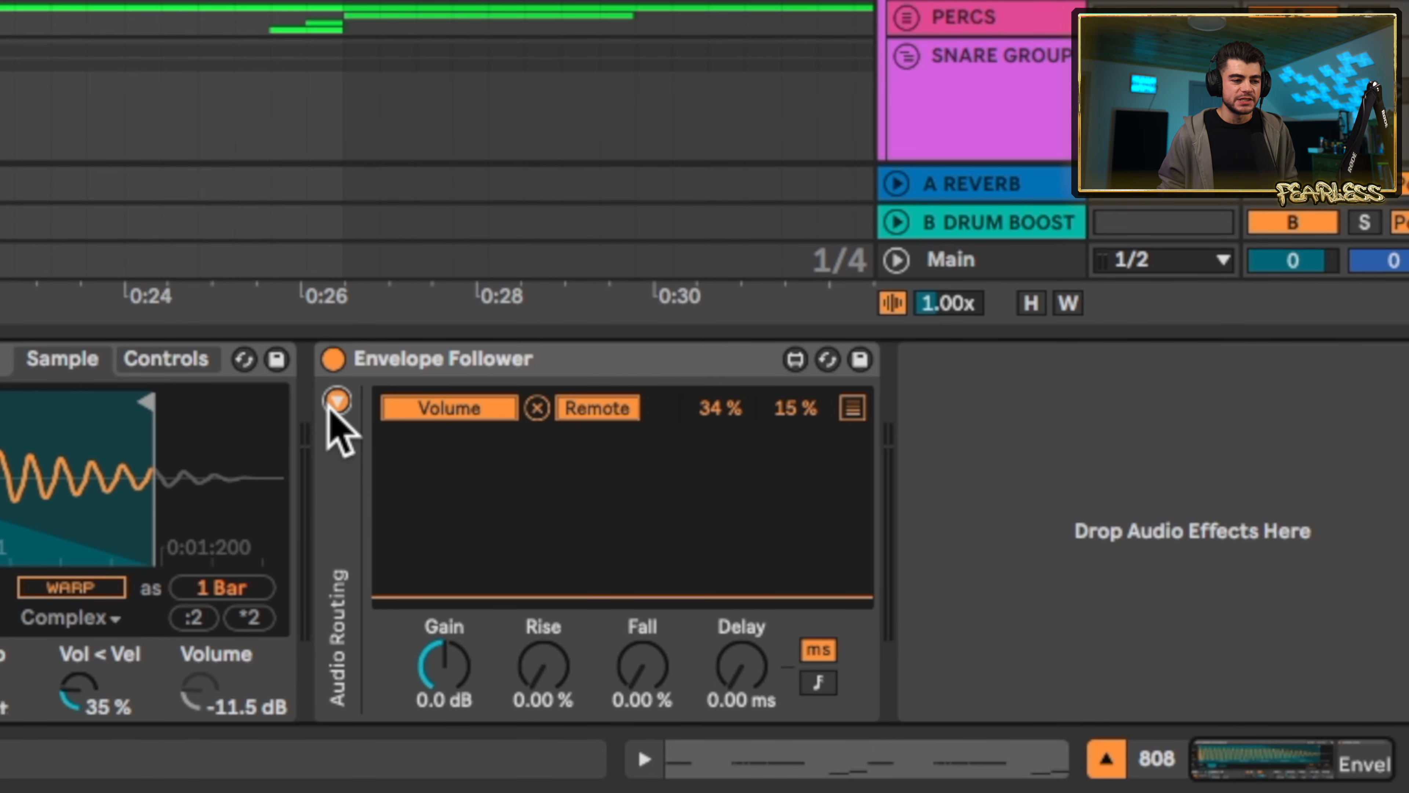
Reveal the Envelope Follower's sidechain routing from KICK and keep the Volume mapping on direct Remote control
click(336, 401)
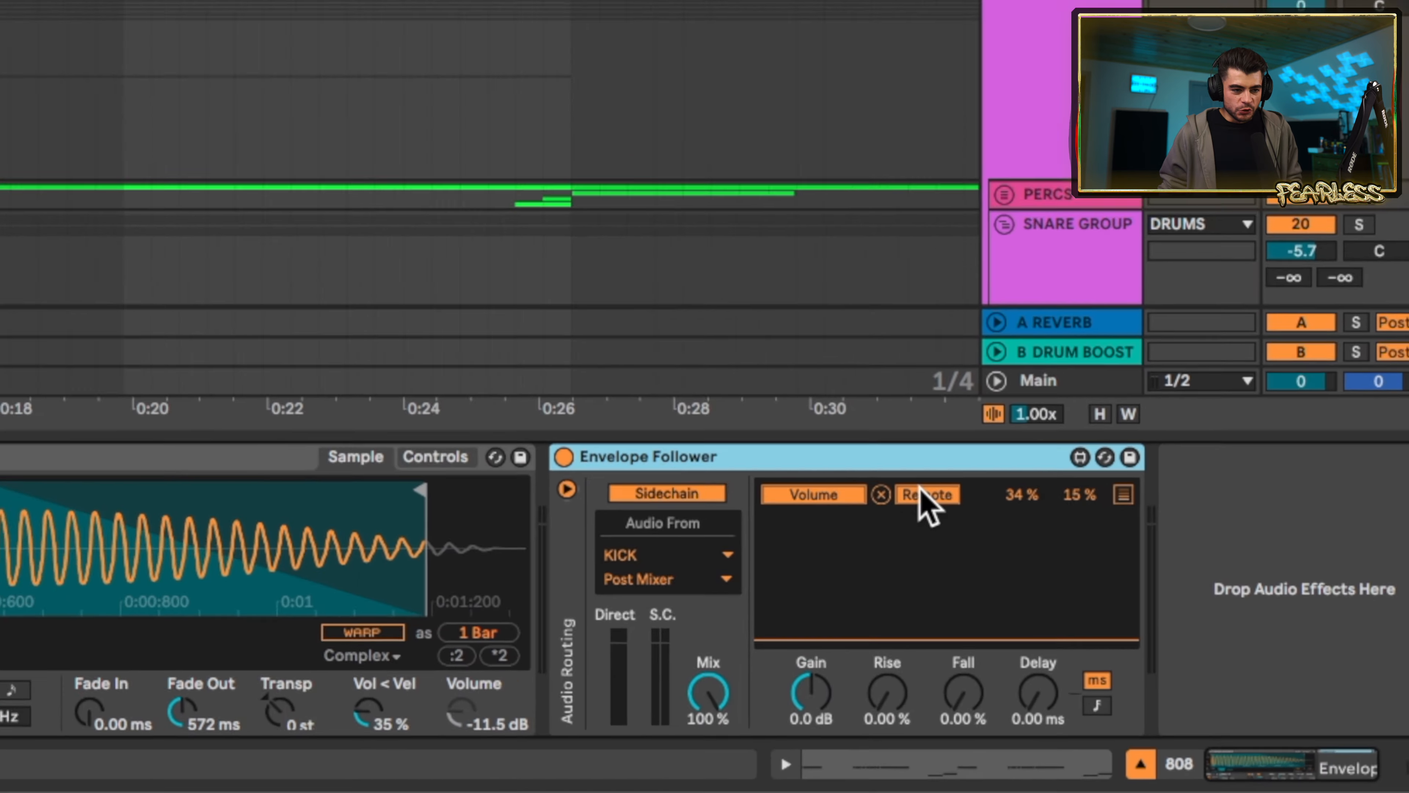
click(926, 494)
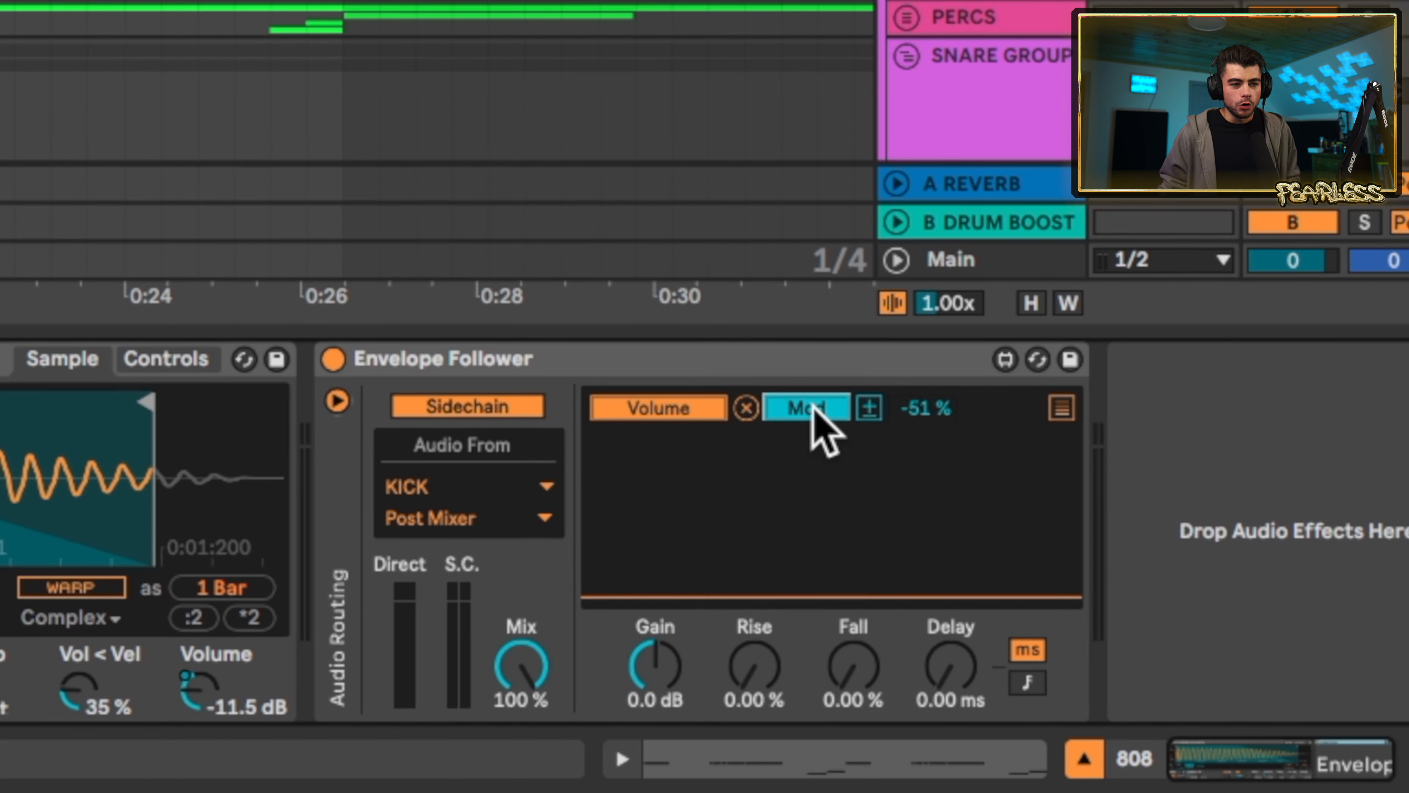
click(806, 408)
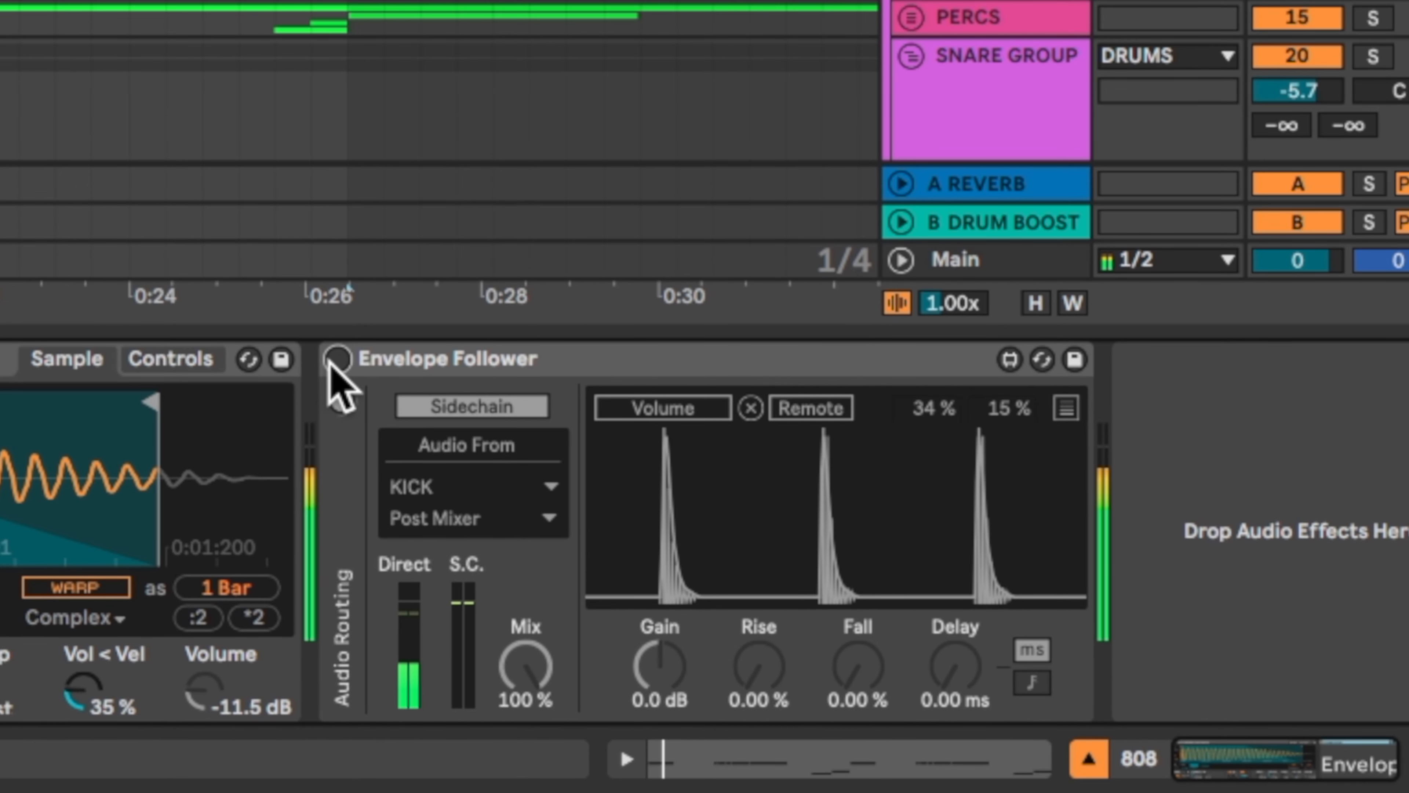
Re-enable the Envelope Follower and set its Volume mapping range to 36 % down to 0 %
click(340, 359)
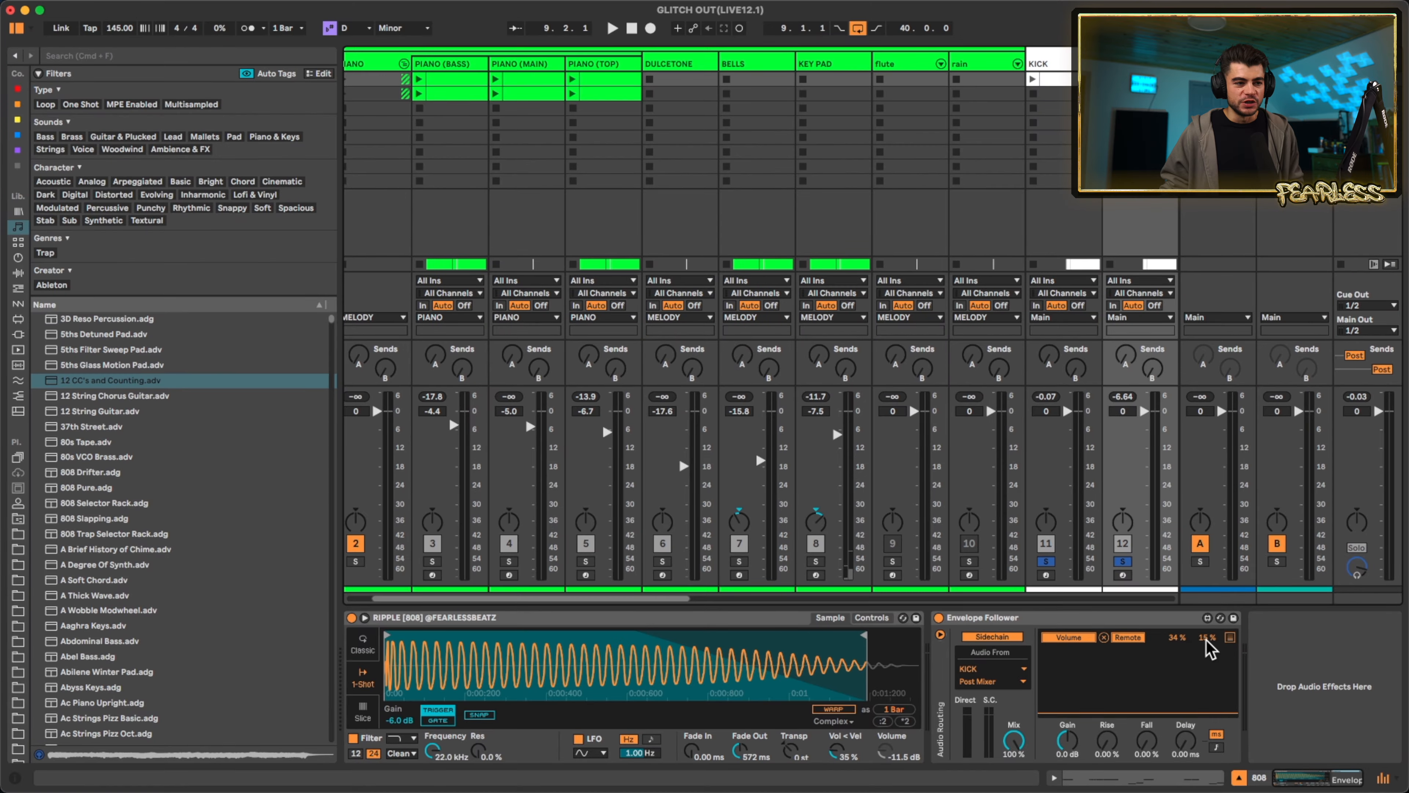
scroll(right, 3)
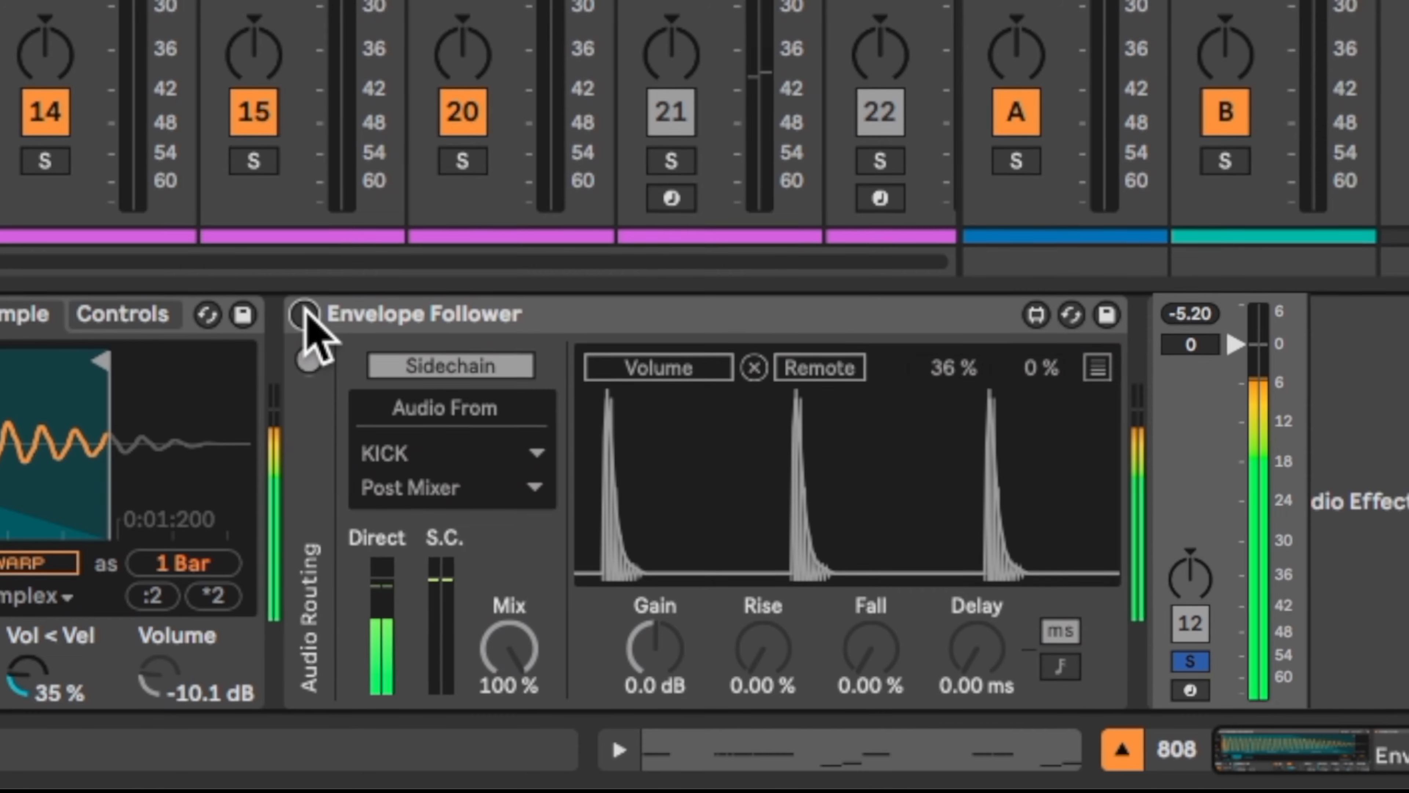
Re-enable the kick-driven Envelope Follower ducking on the 808 track
click(295, 310)
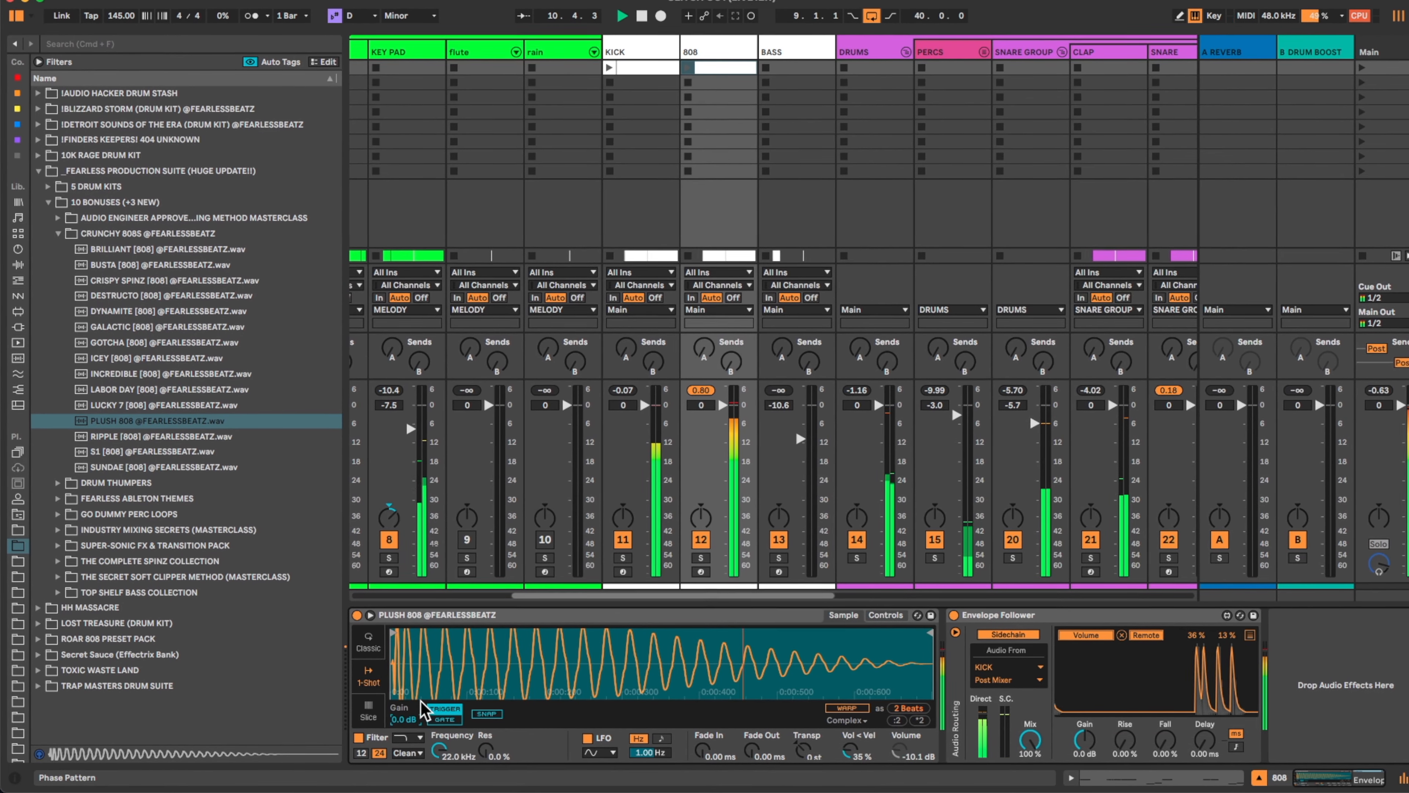
Load the SUNDAE 808 sample onto the 808 track's Simpler
click(164, 448)
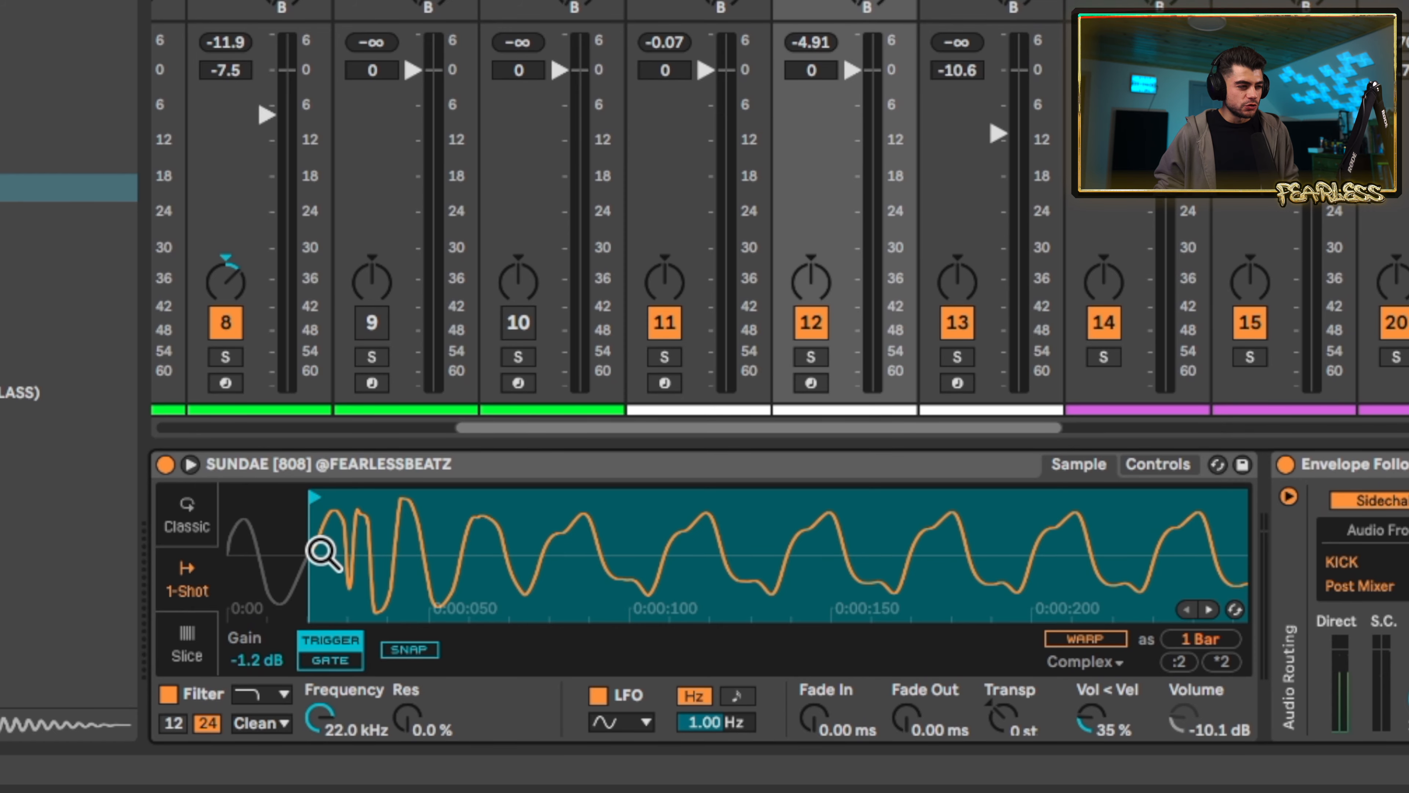
mouse_move(229, 512)
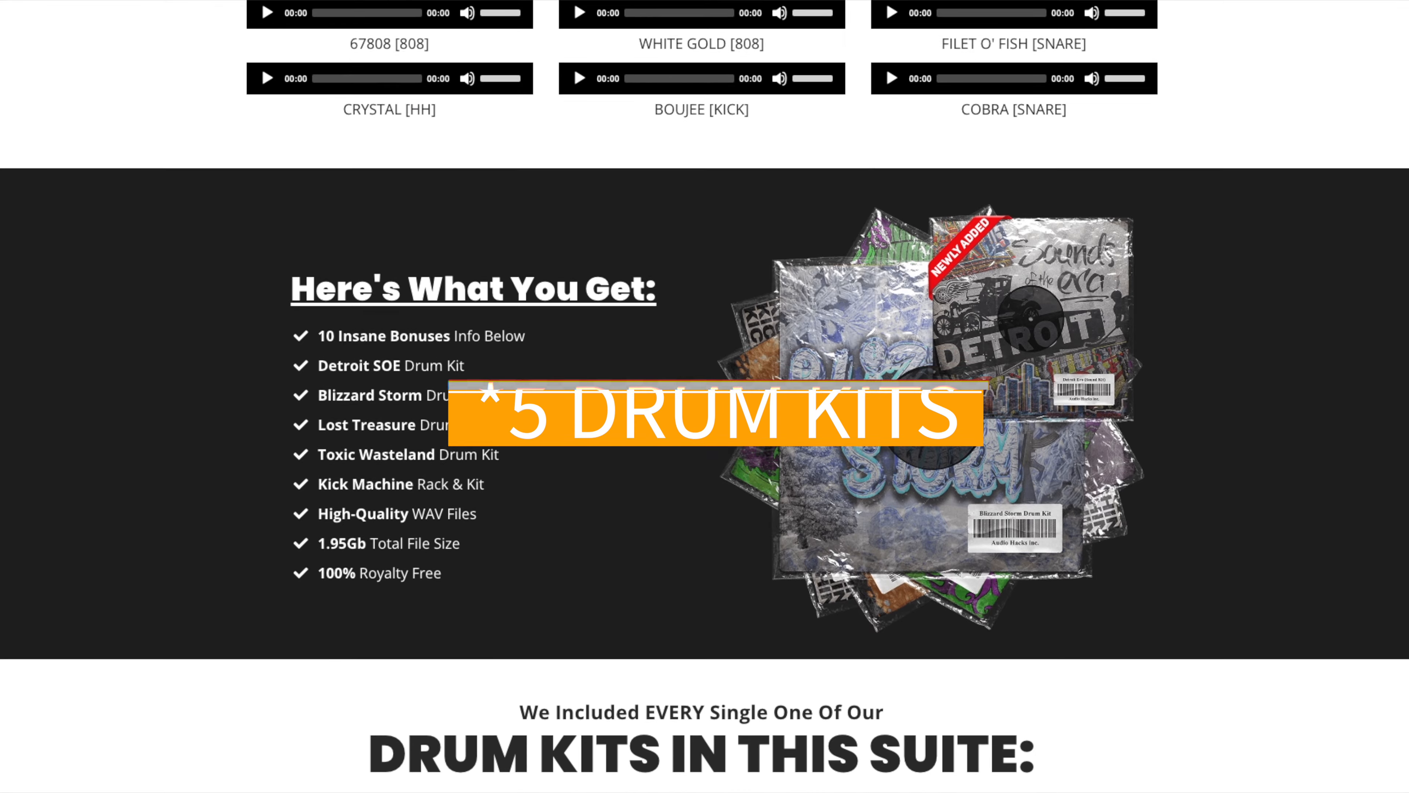
Scroll the product page down to the included drum kits list
scroll(down, 3)
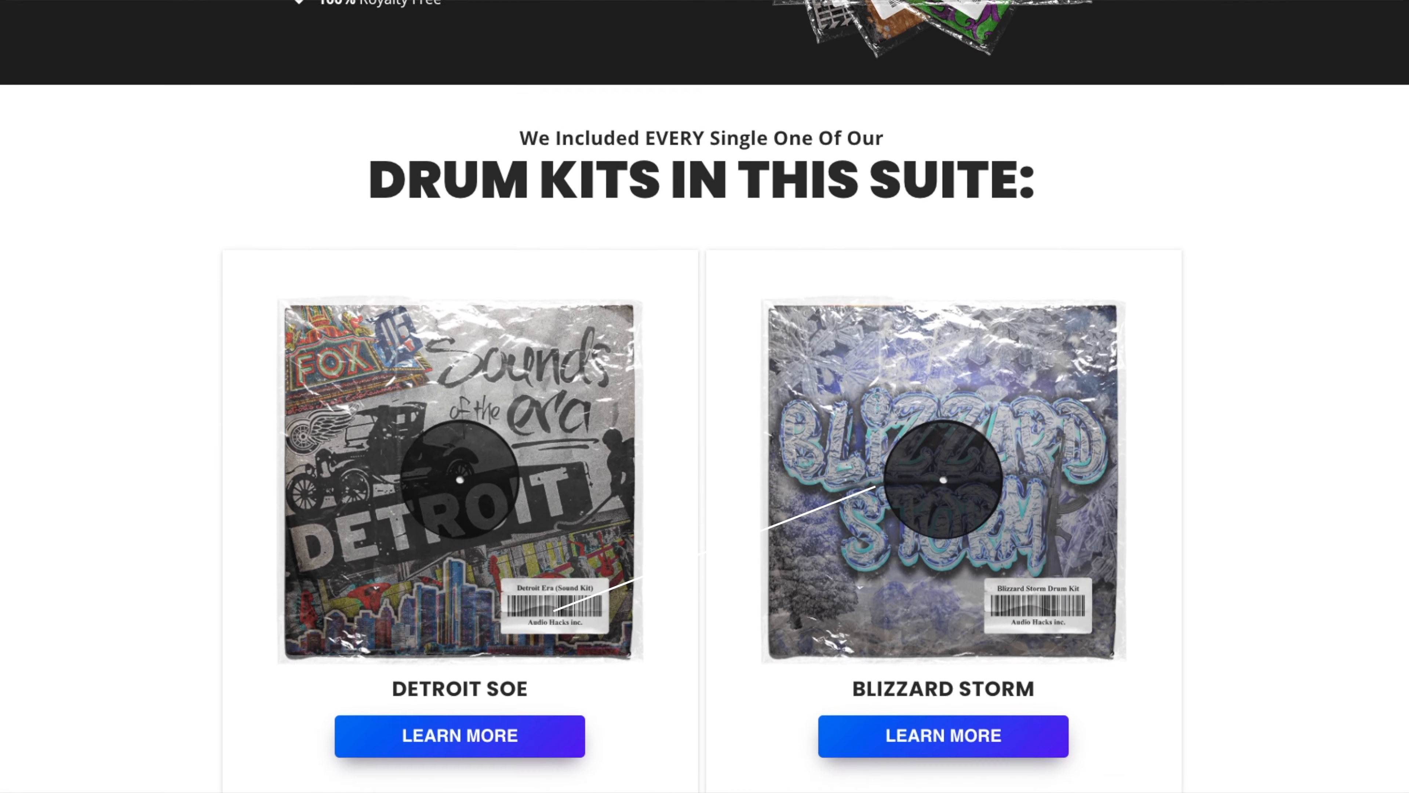
scroll(down, 3)
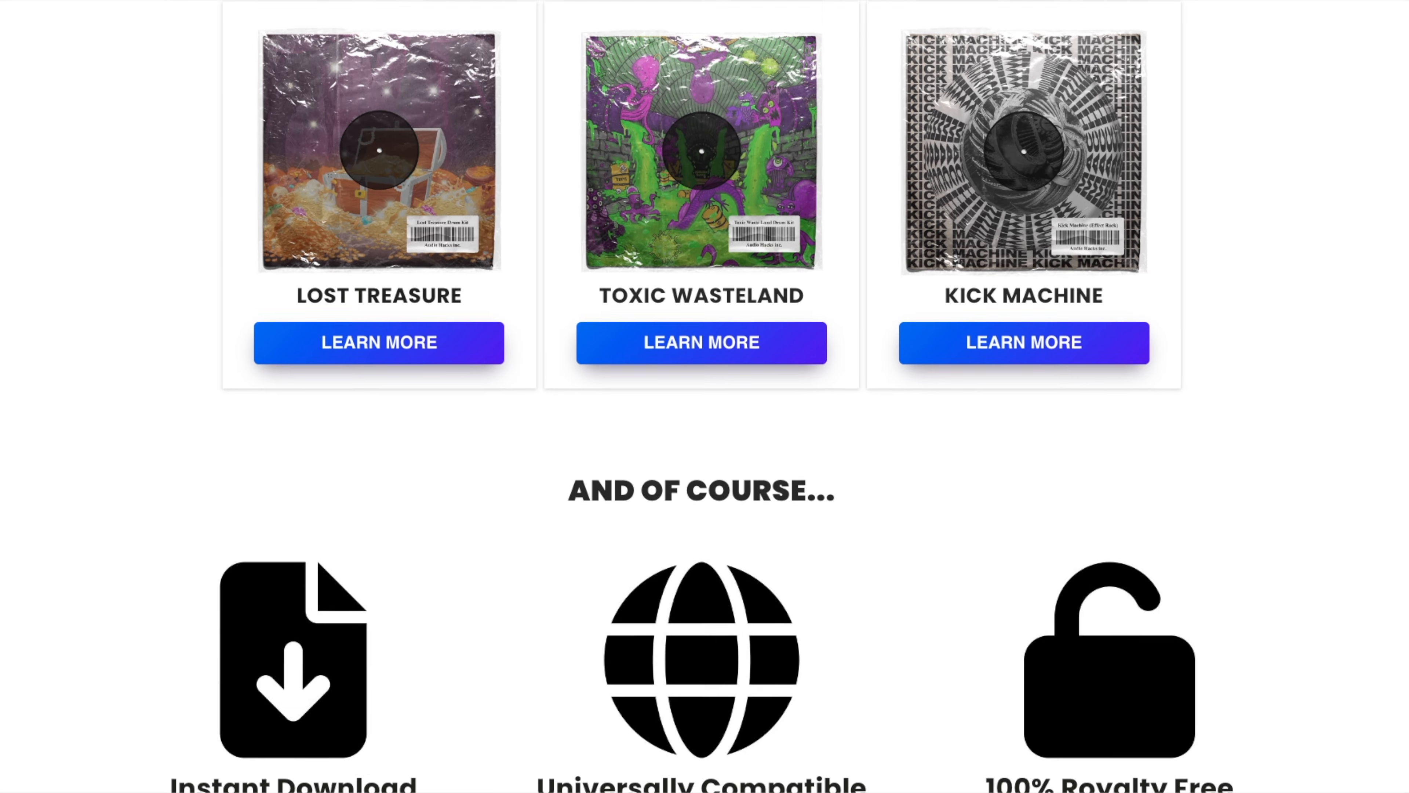